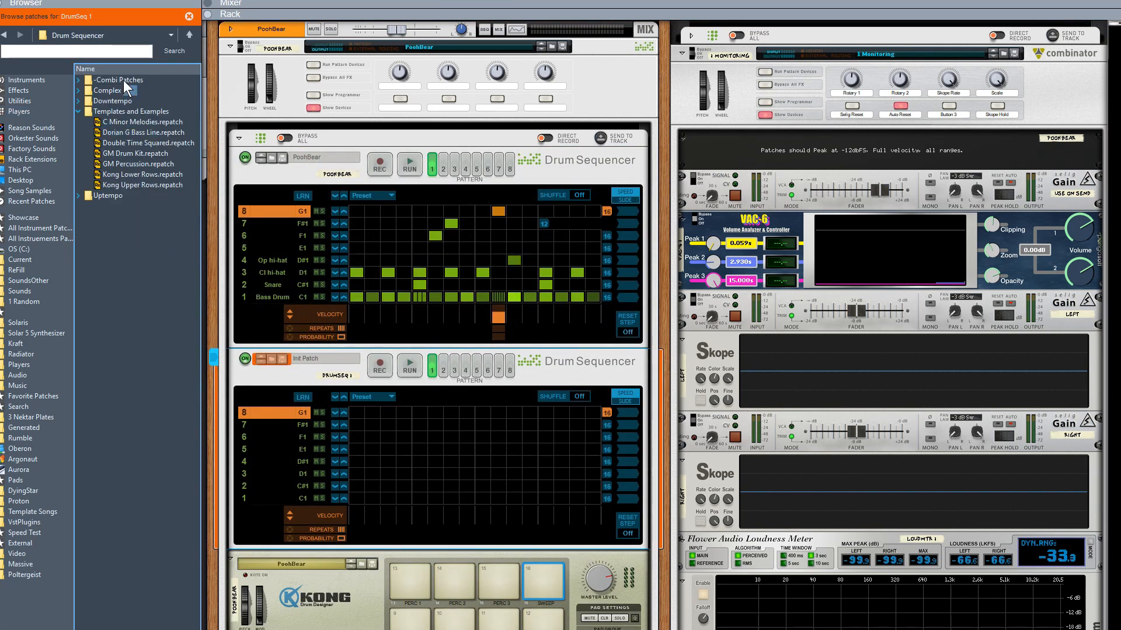
# Load Kong Upper Rows.repatch from Templates and Examples onto the second Drum Sequencer.
pyautogui.click(131, 111)
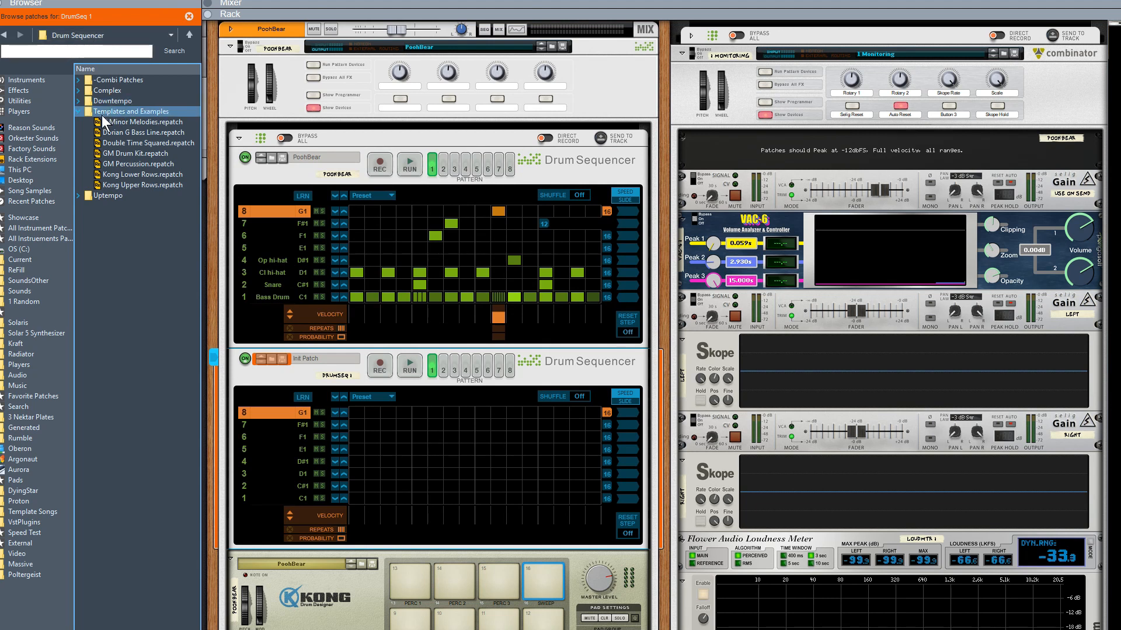
pyautogui.moveTo(147, 124)
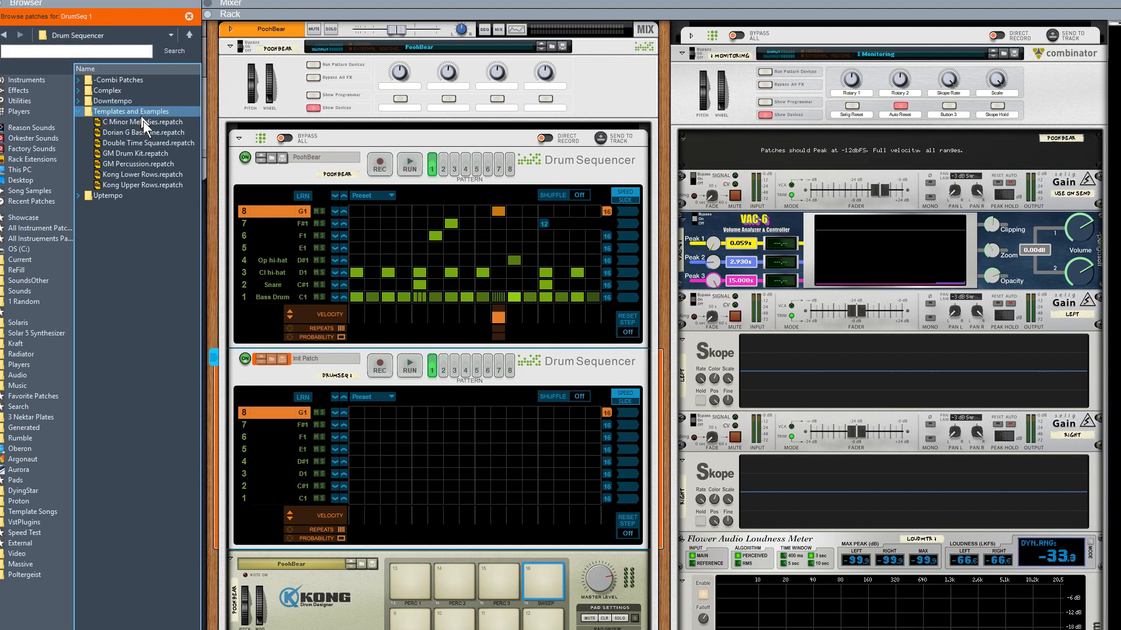
pyautogui.click(137, 184)
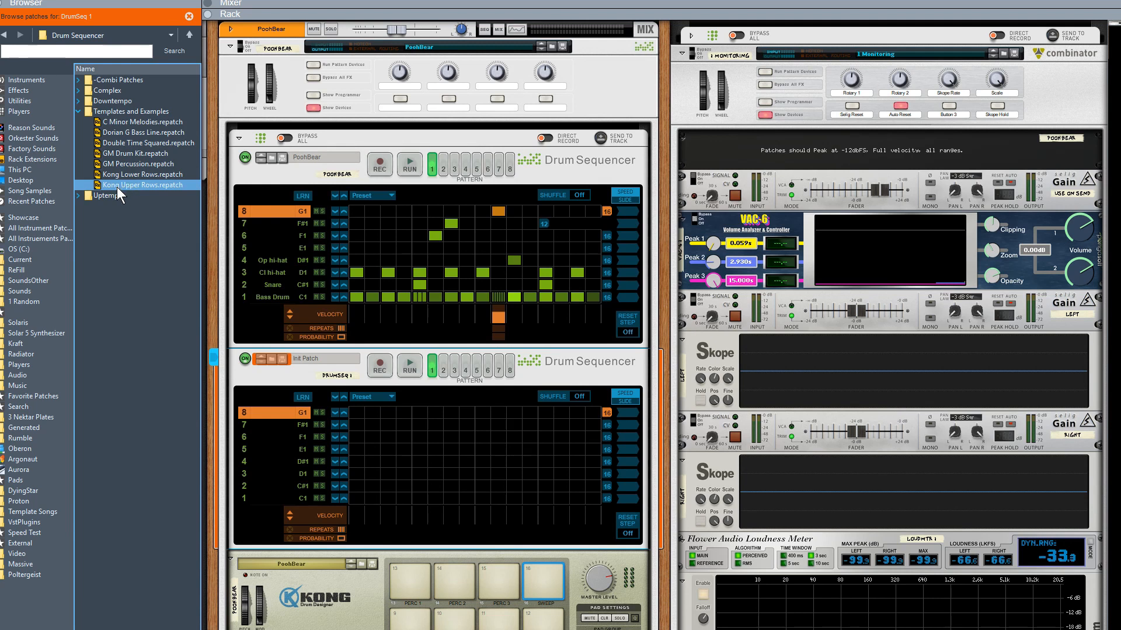
pyautogui.moveTo(142, 186); pyautogui.dragTo(438, 448)
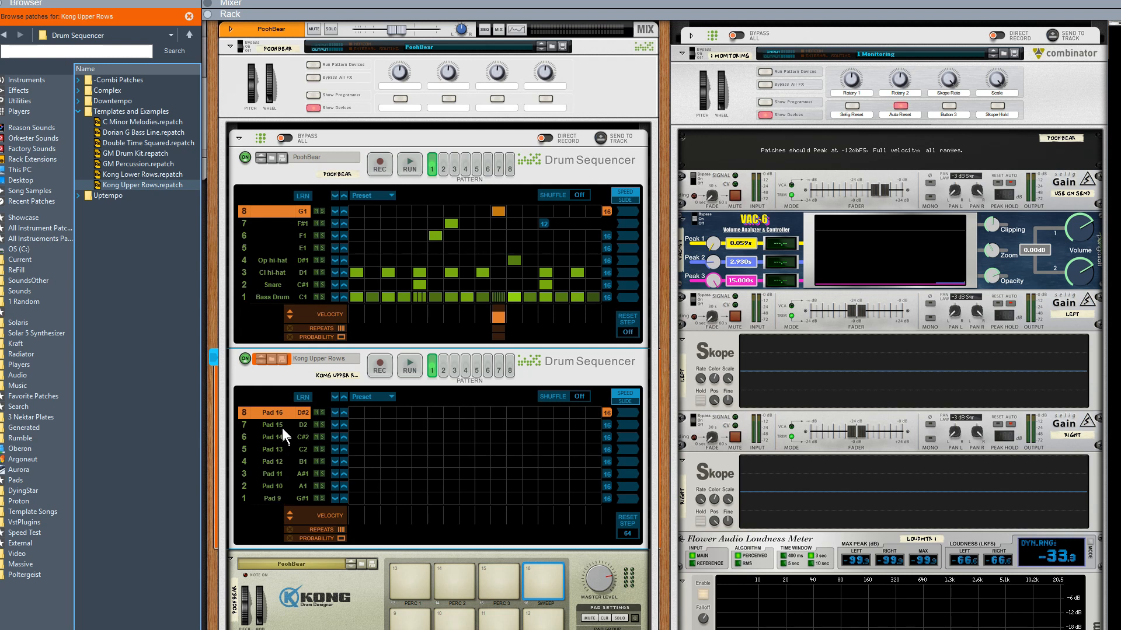
# Paste the copied pattern into the second Drum Sequencer via its context menu.
pyautogui.rightClick(537, 383)
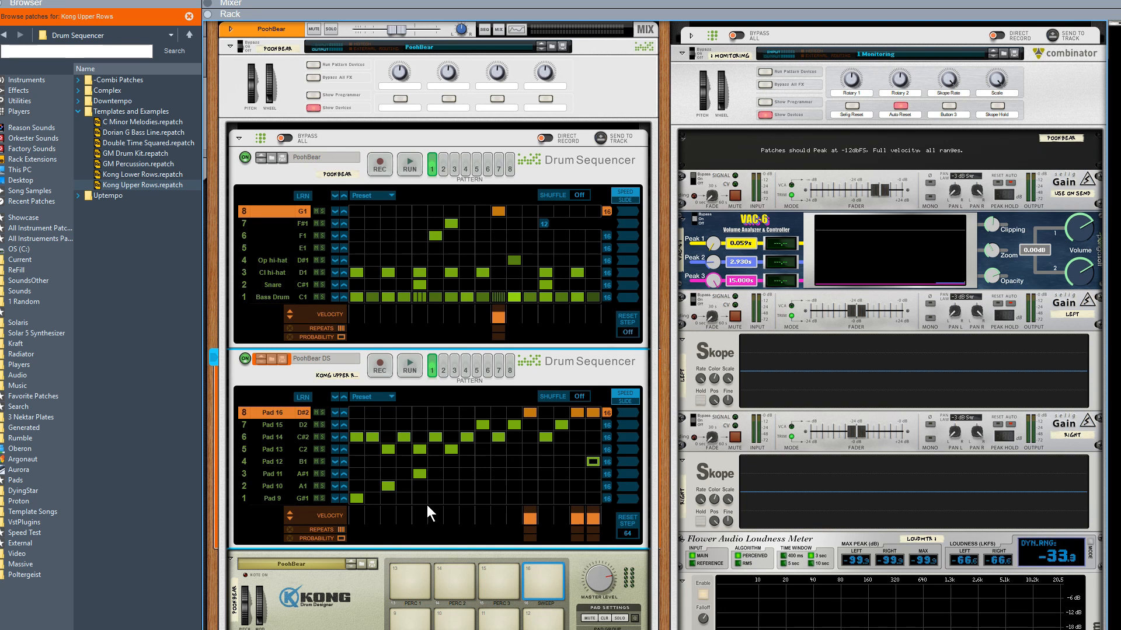
pyautogui.moveTo(497, 162)
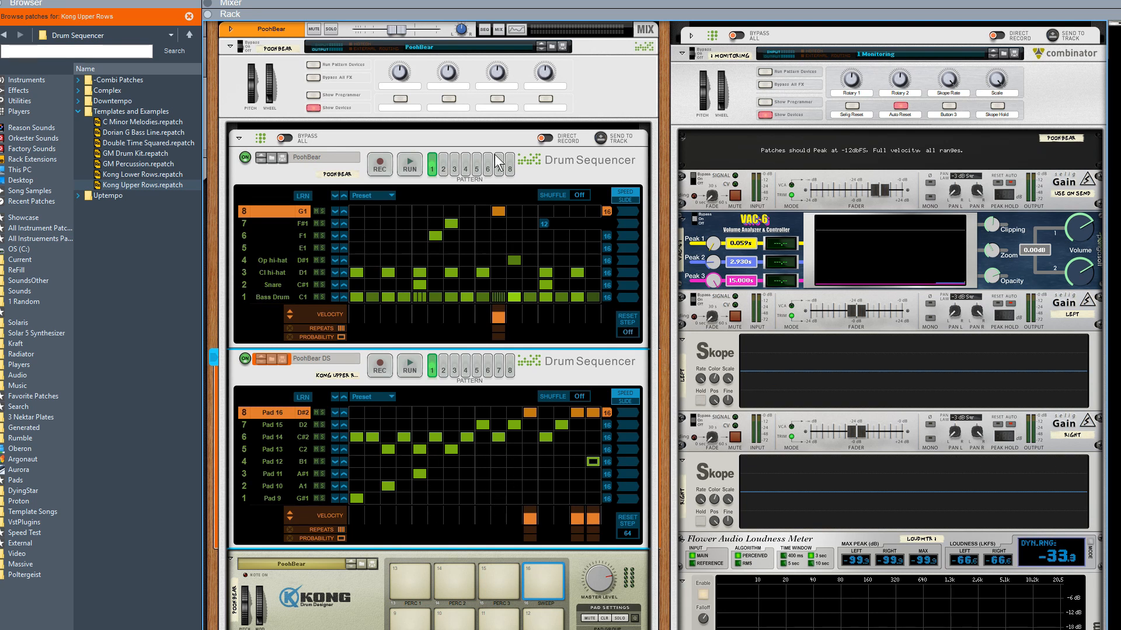